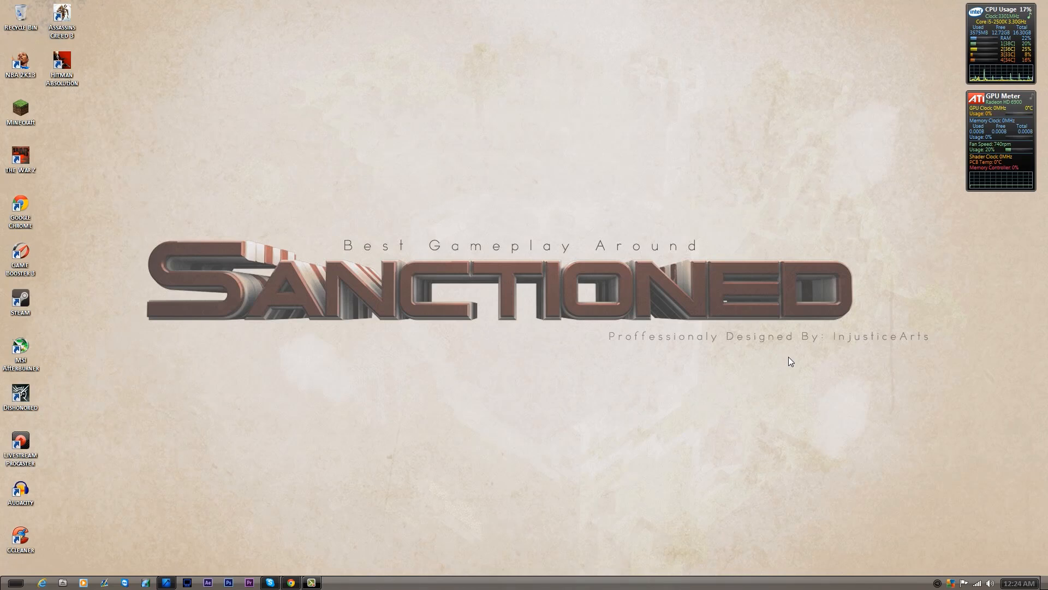
mouse_move(340, 431)
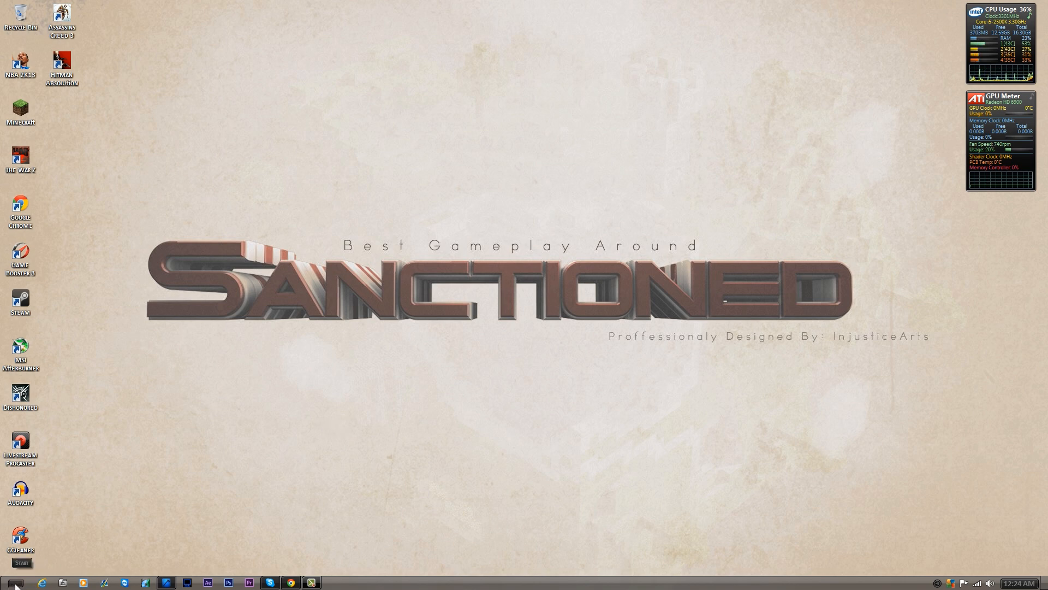
Step: Open the Dynamic_Black archive from Downloads so its Dynamic Black folder lands on the desktop
left_click(20, 562)
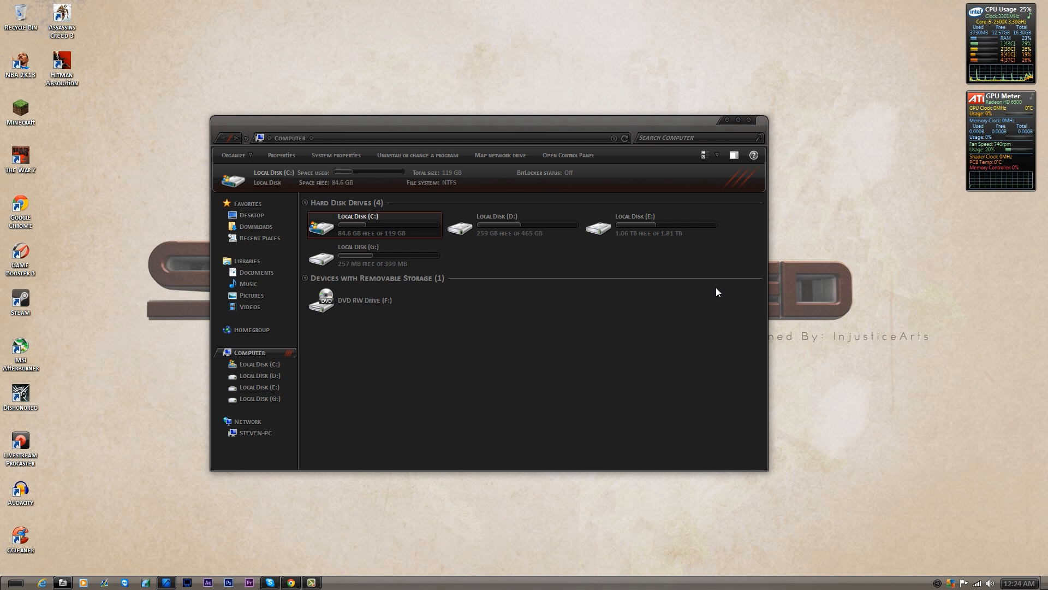
mouse_move(689, 354)
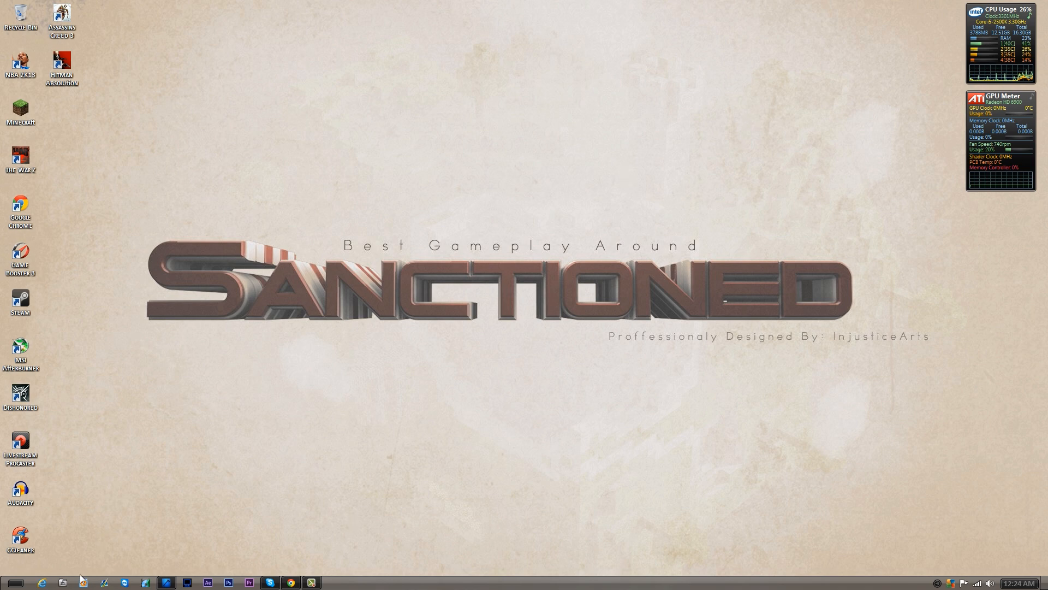
left_click(62, 582)
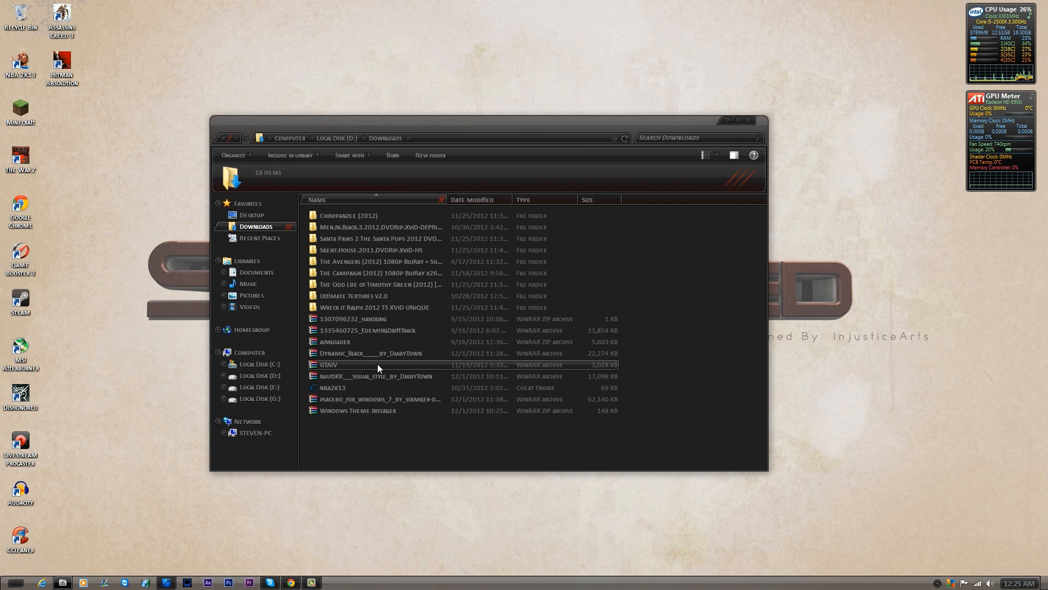
left_click(374, 400)
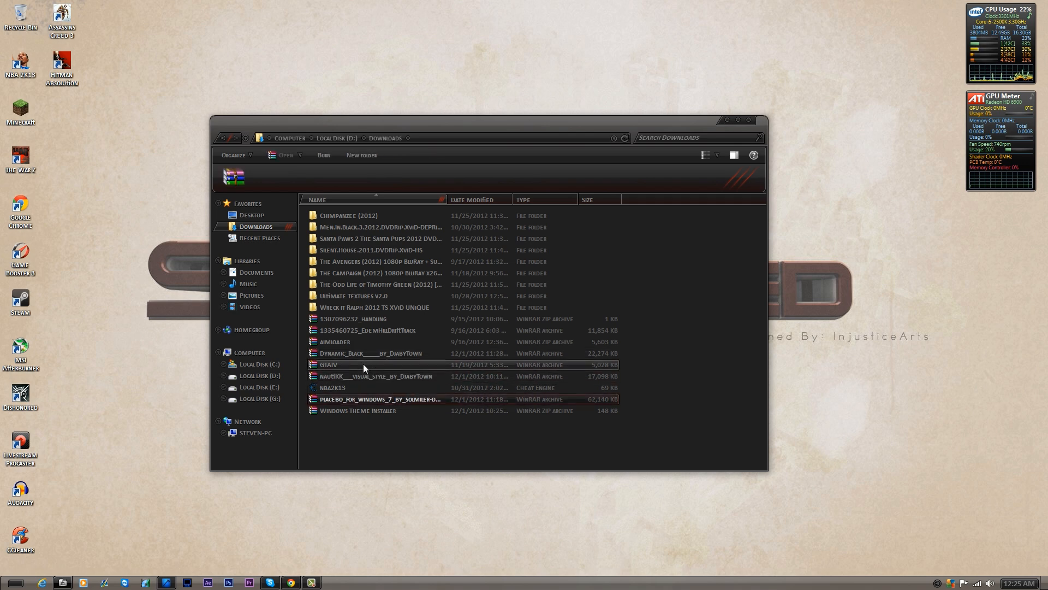
left_click(374, 353)
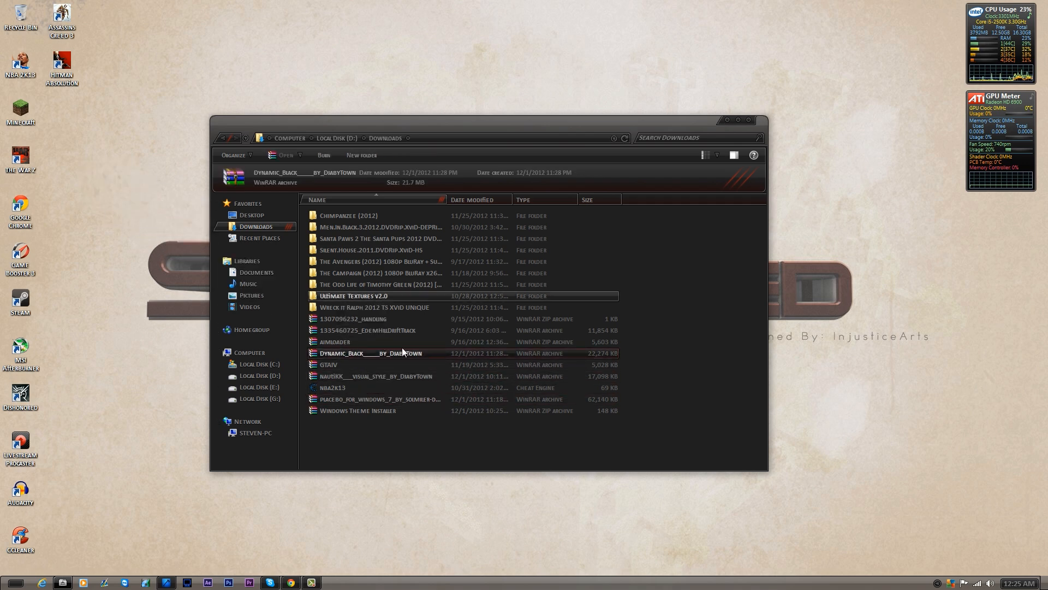
double_click(372, 352)
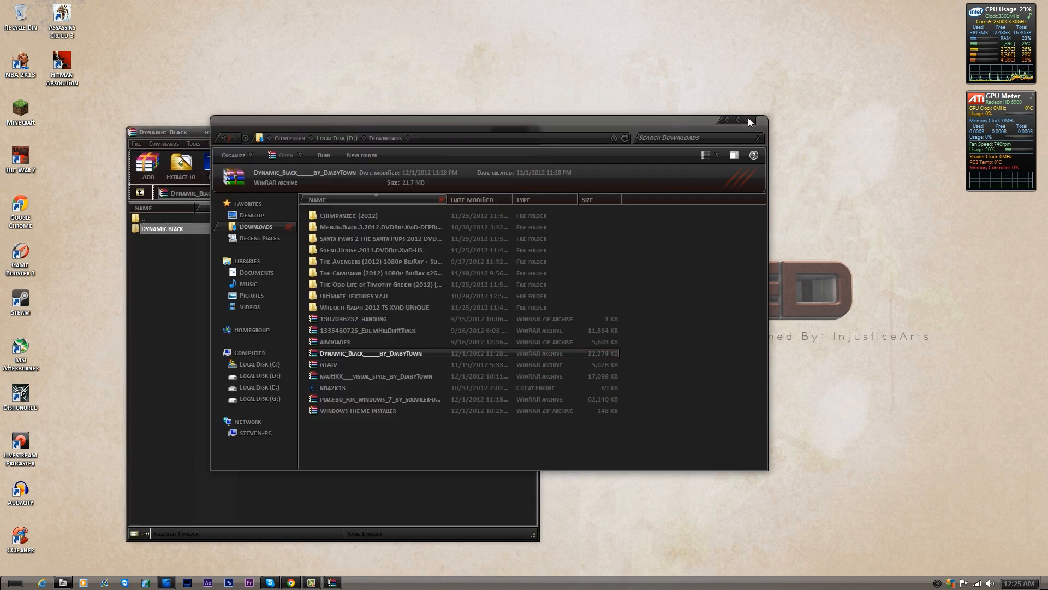
left_click(749, 120)
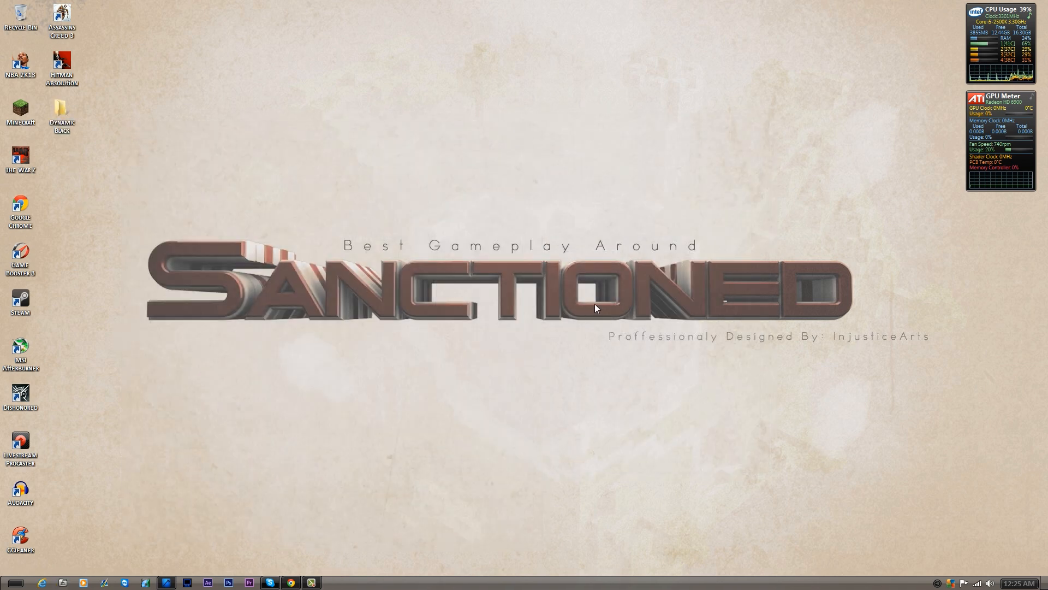
Step: Open the 'DjabyTown on deviantART' shortcut from the Dynamic Black folder in Chrome
double_click(61, 111)
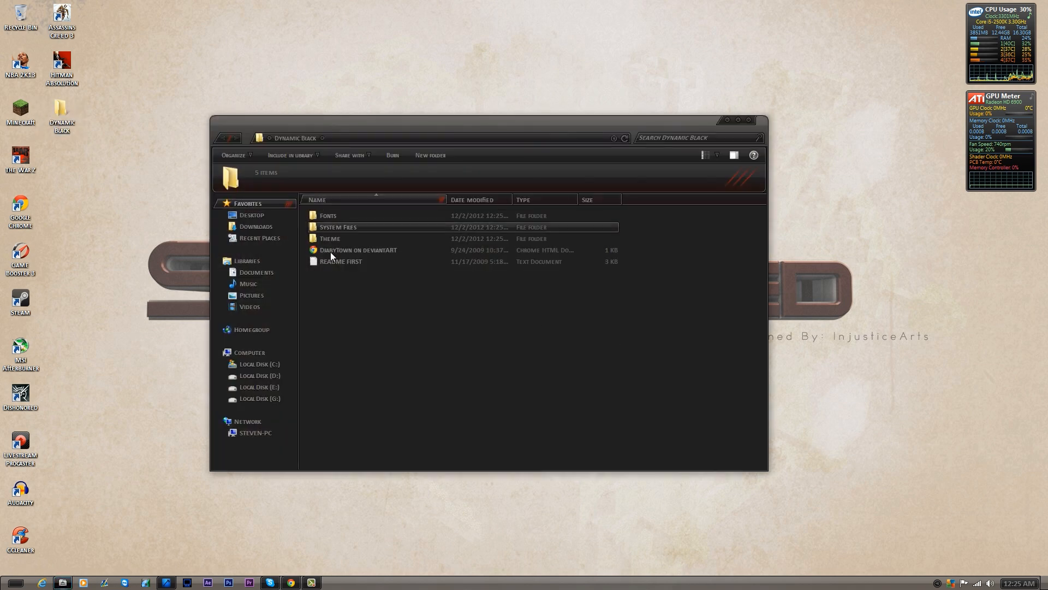
left_click(358, 249)
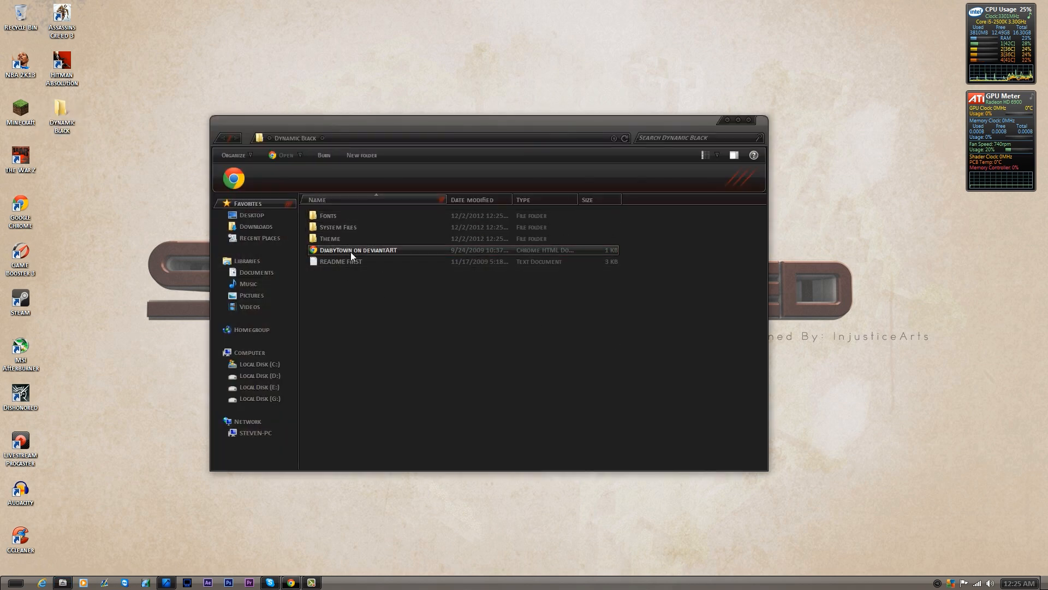
double_click(358, 249)
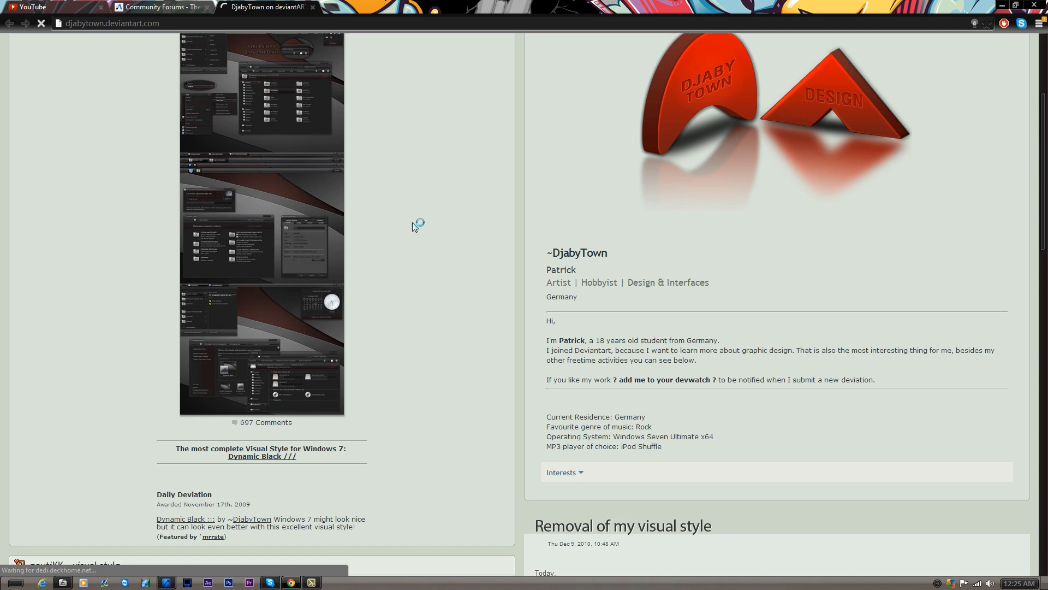
scroll("down", 3)
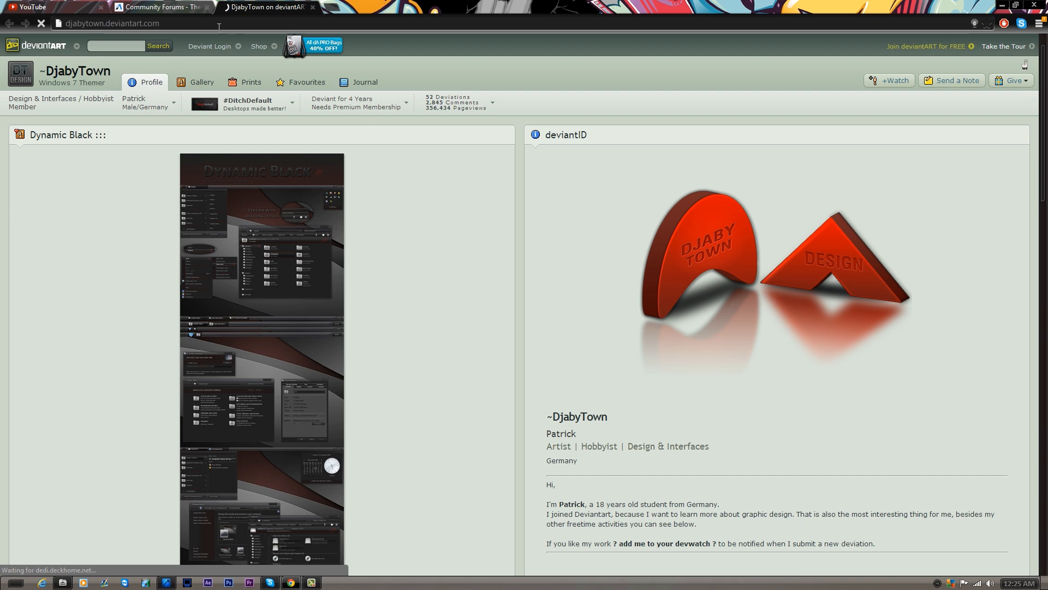
left_click(133, 23)
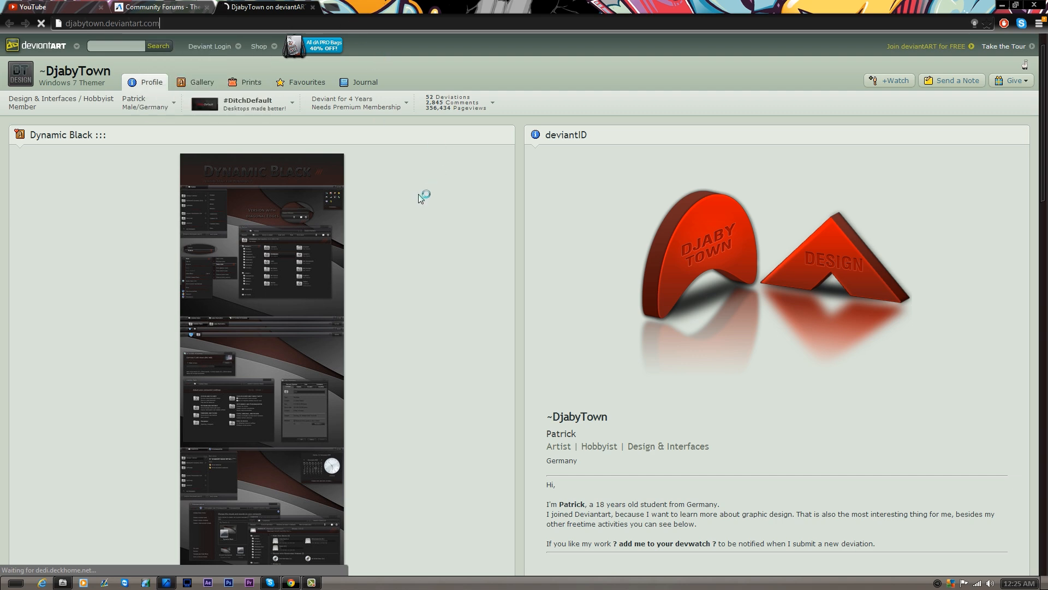
scroll("down", 3)
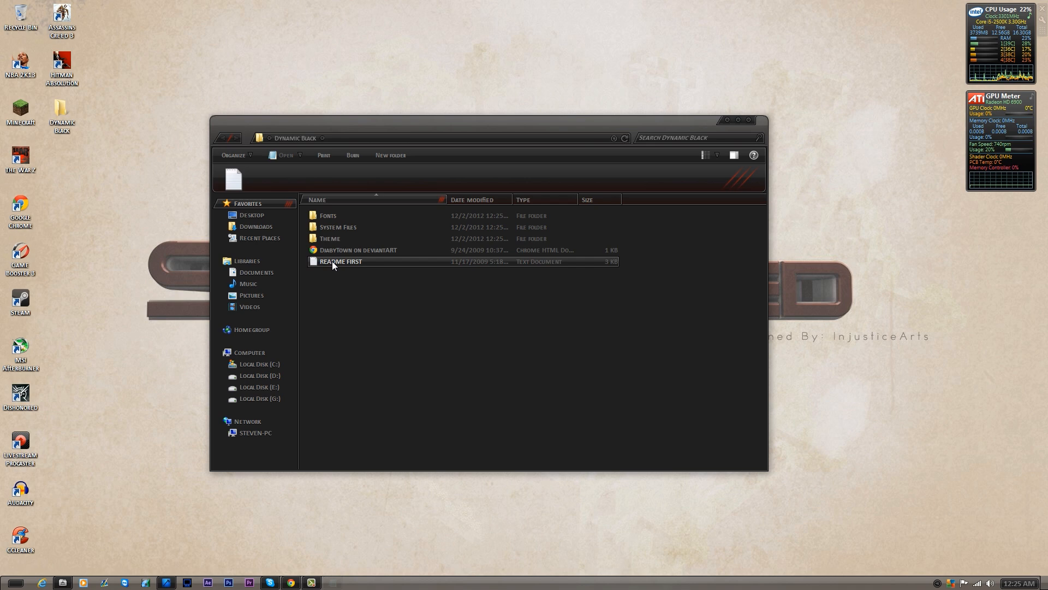
Step: Read README FIRST, then browse into System Files > RTM showing the x64 and x86 folders
double_click(341, 261)
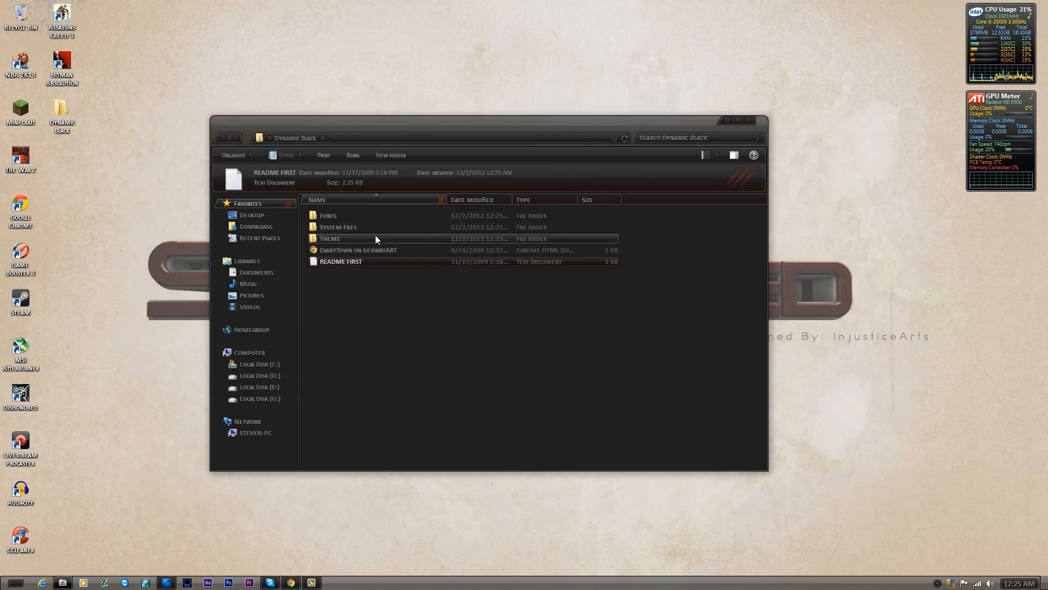
mouse_move(327, 215)
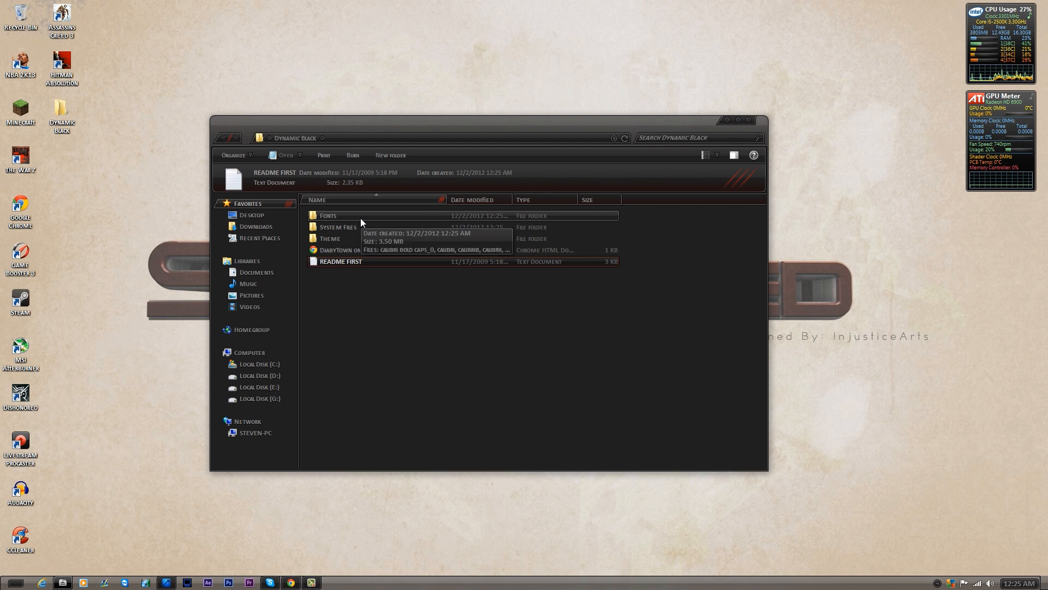
double_click(328, 215)
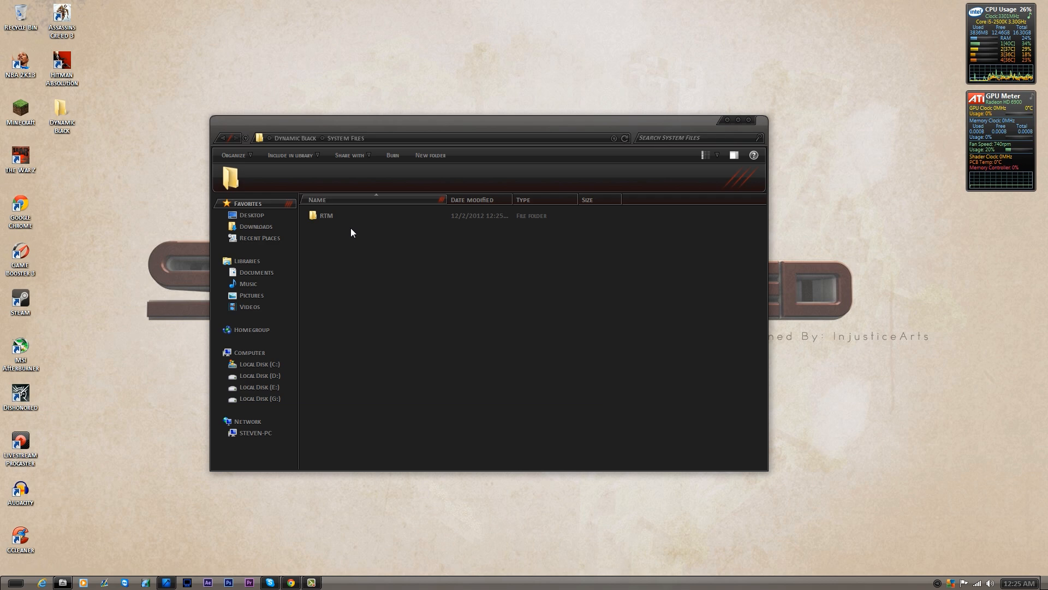
double_click(326, 215)
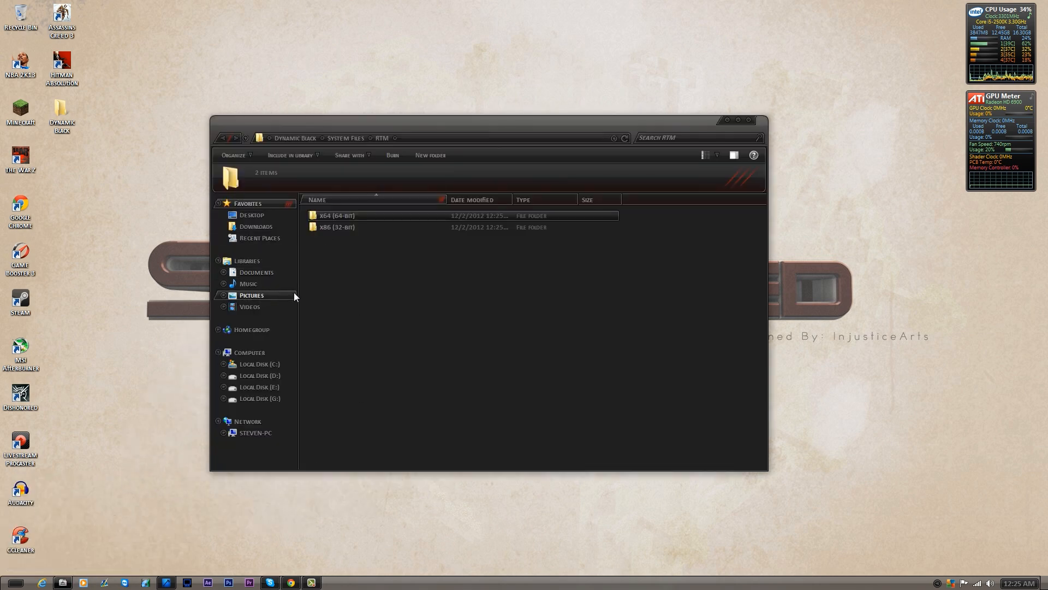
Step: Launch Windows Theme Installer v1.1 from its folder in Documents
left_click(257, 272)
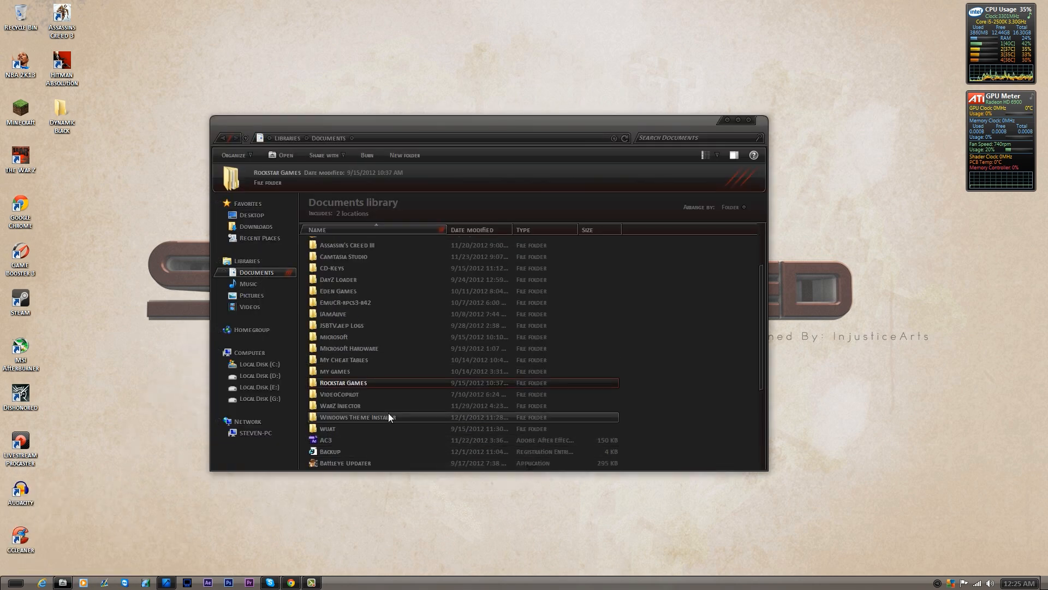
double_click(359, 416)
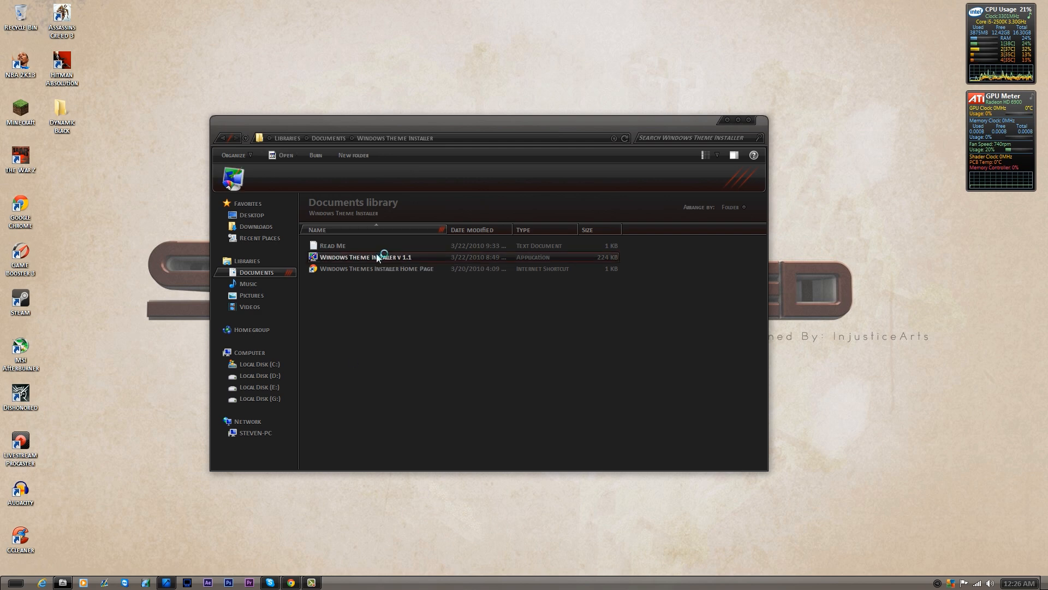
double_click(367, 257)
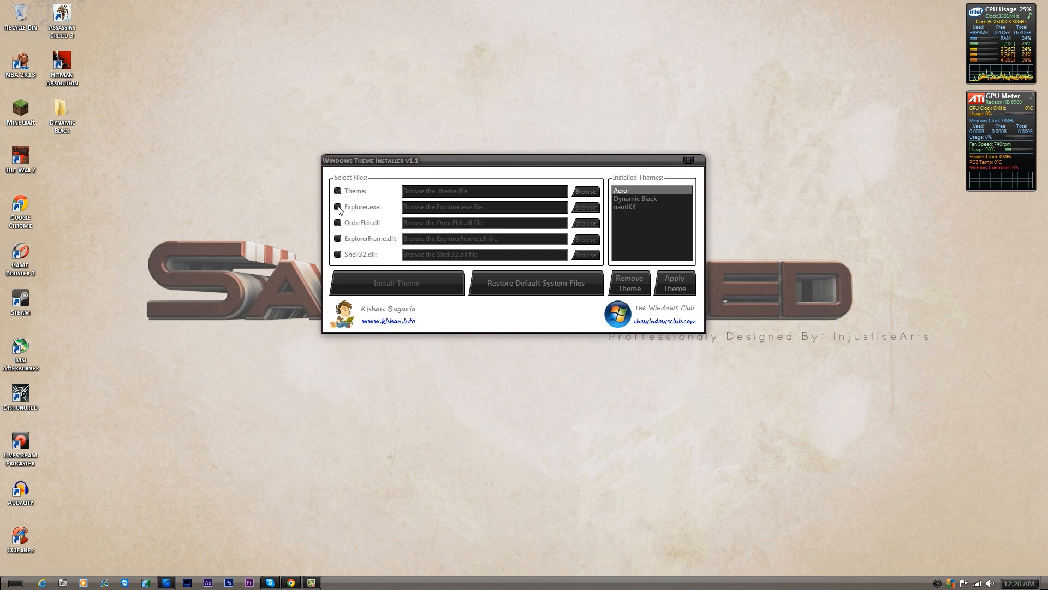
Step: Enable the Theme option and browse to Desktop > Dynamic Black > Theme for the theme file
left_click(338, 207)
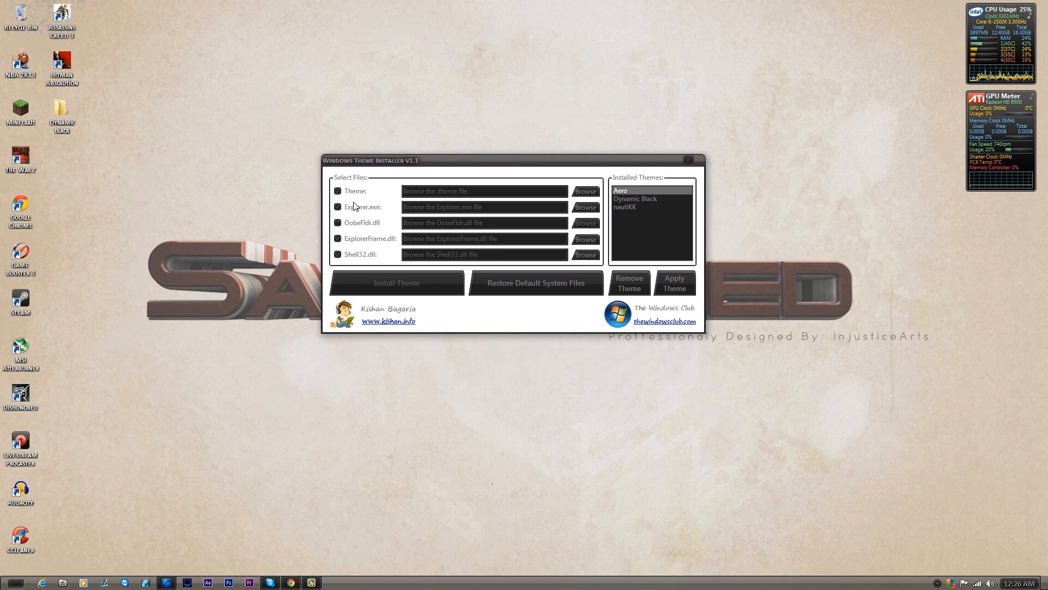
left_click(584, 191)
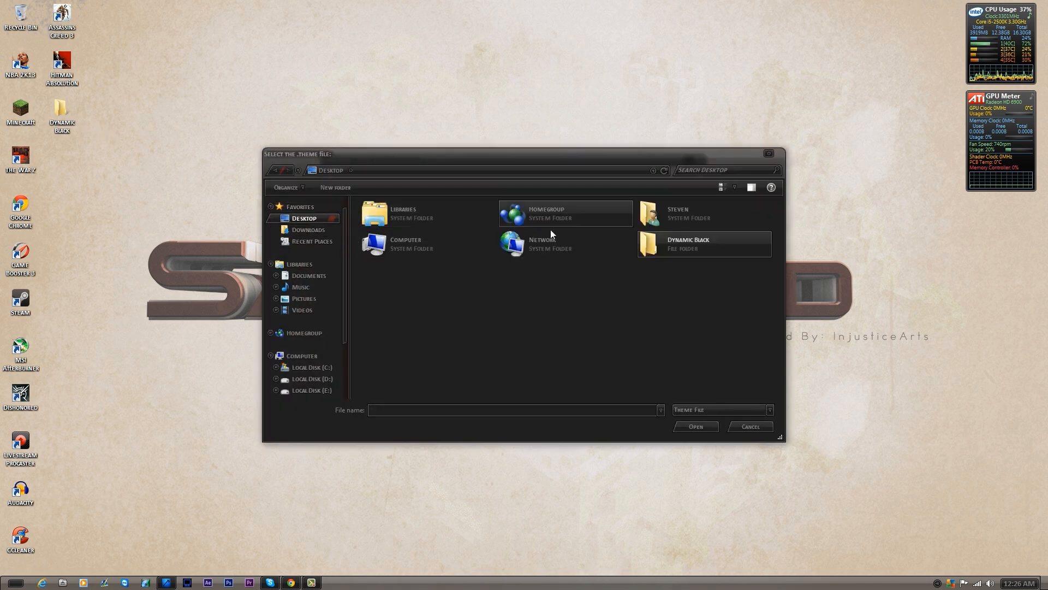
double_click(689, 243)
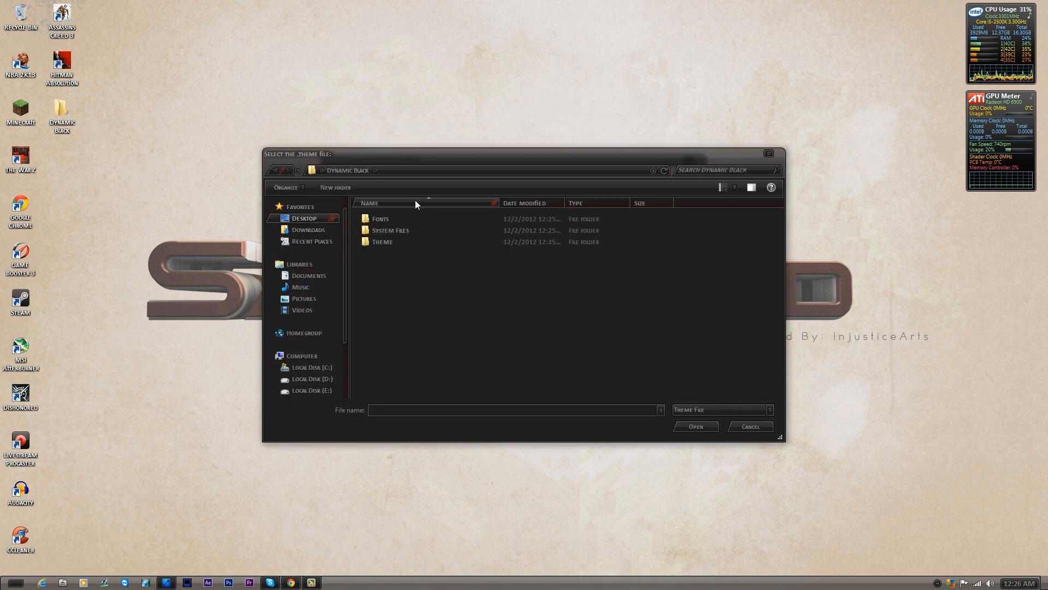
double_click(382, 241)
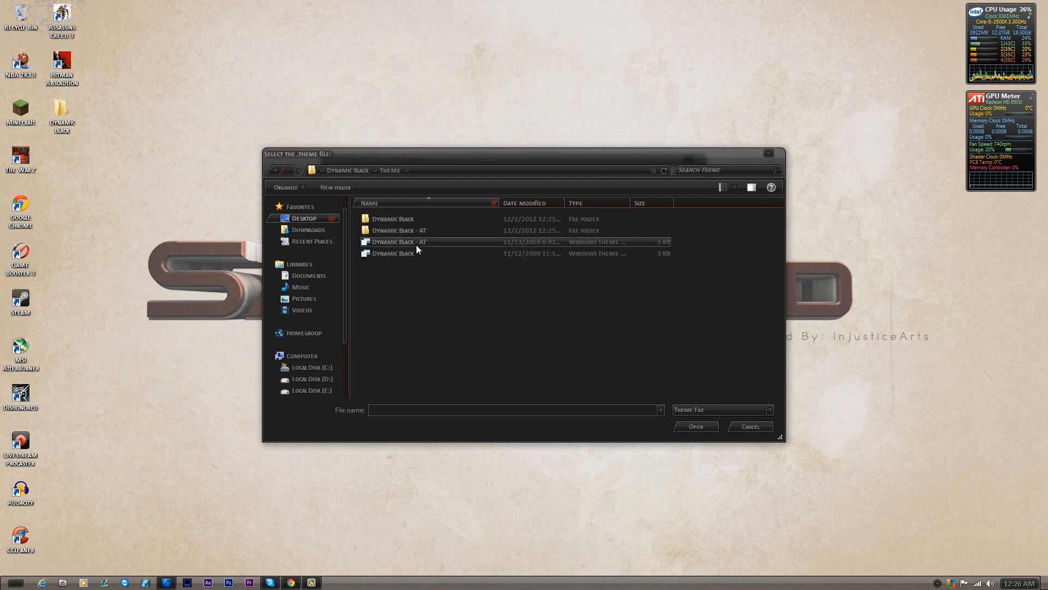
mouse_move(410, 252)
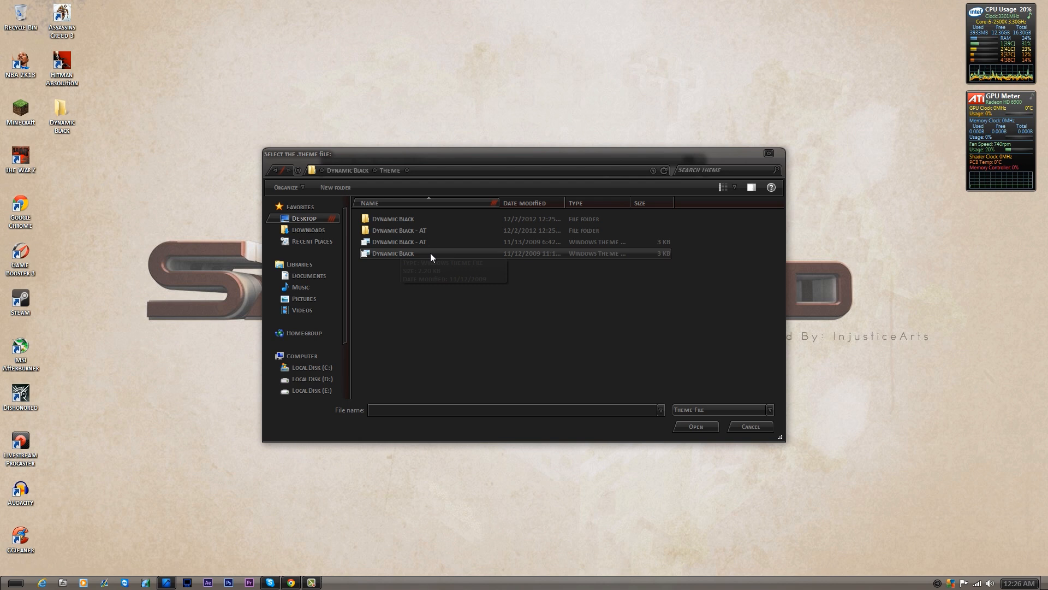
mouse_move(398, 241)
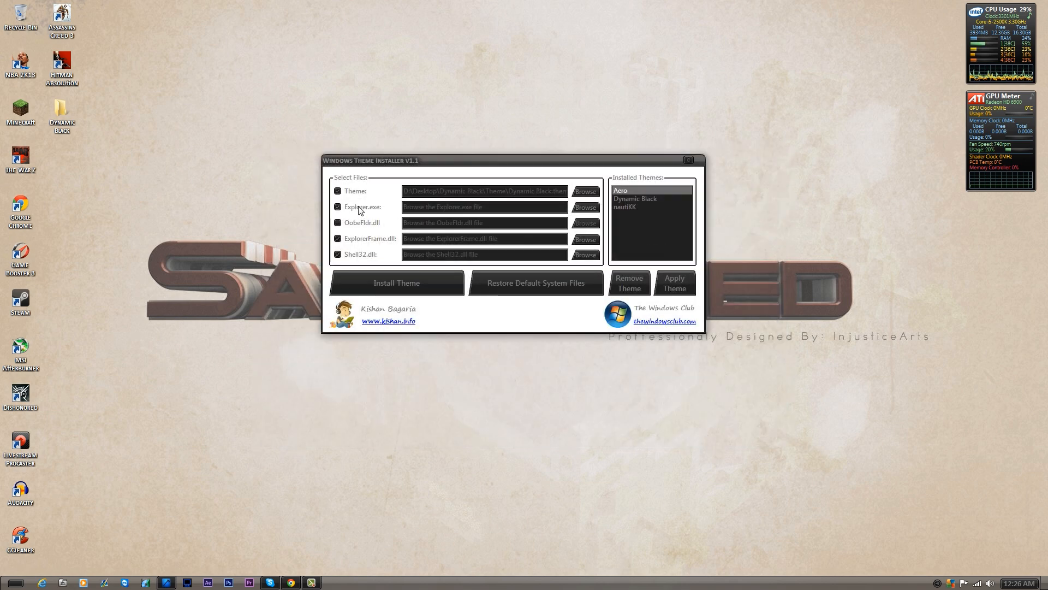
Step: Point Explorer.exe to the file in Dynamic Black's System Files > RTM > x64 folder
left_click(584, 206)
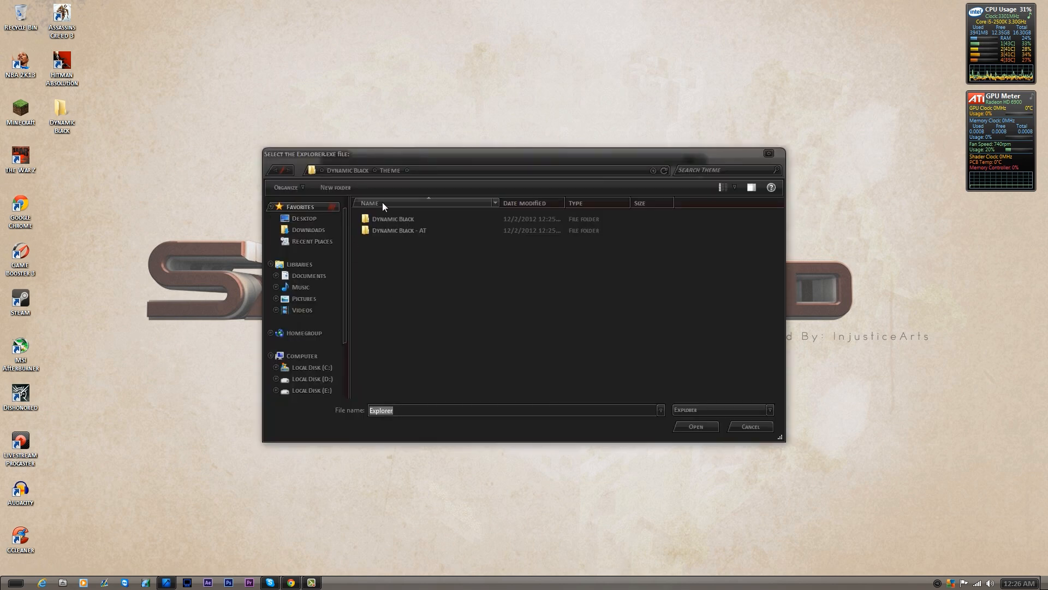
left_click(348, 170)
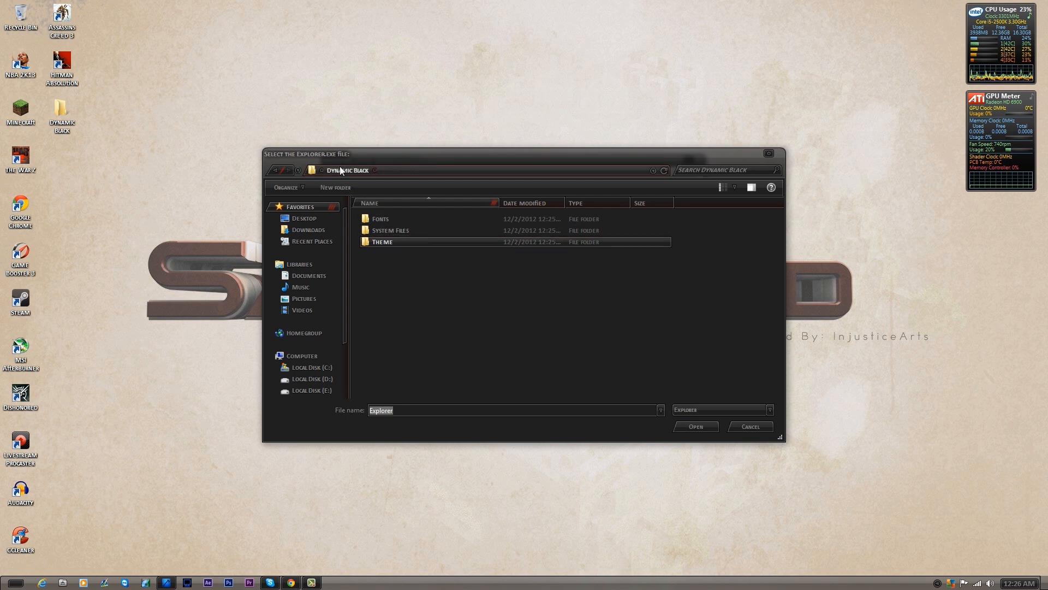
double_click(391, 230)
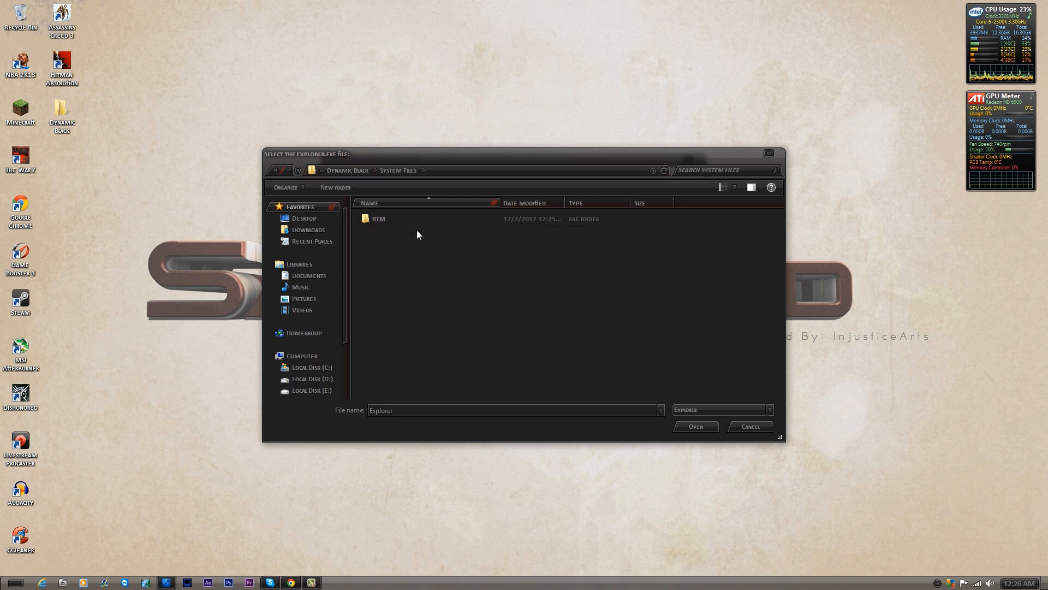
double_click(379, 219)
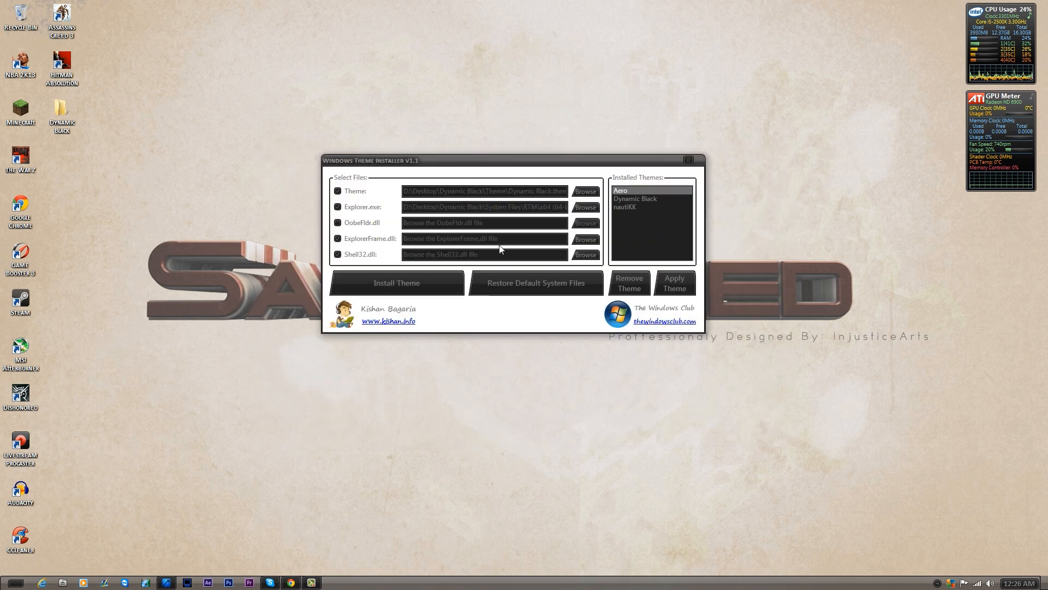
left_click(585, 239)
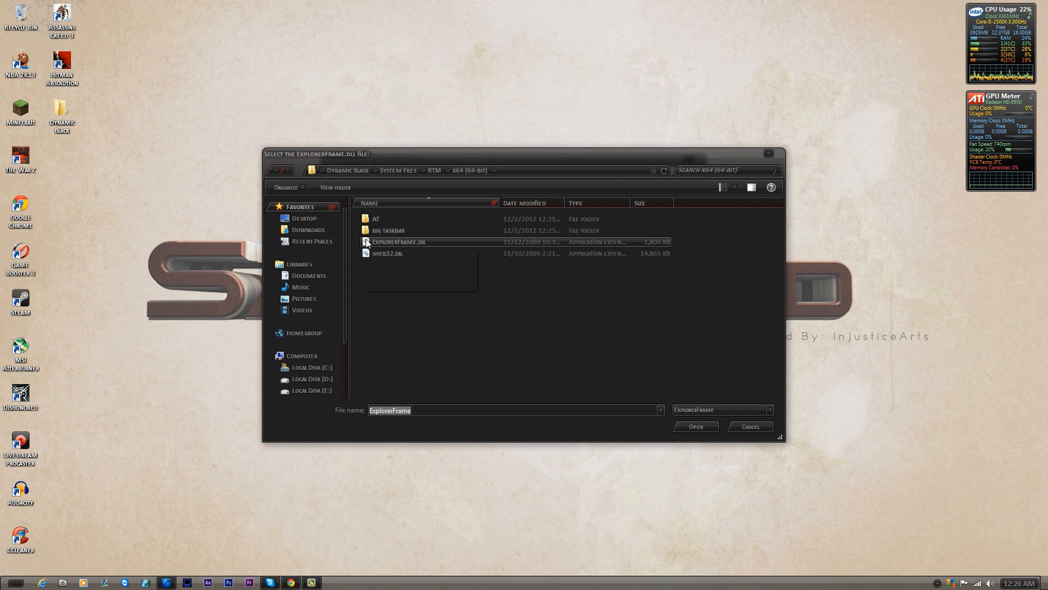
Step: Accept ExplorerFrame.dll and shell32.dll from the x64 folder and install the theme
left_click(695, 425)
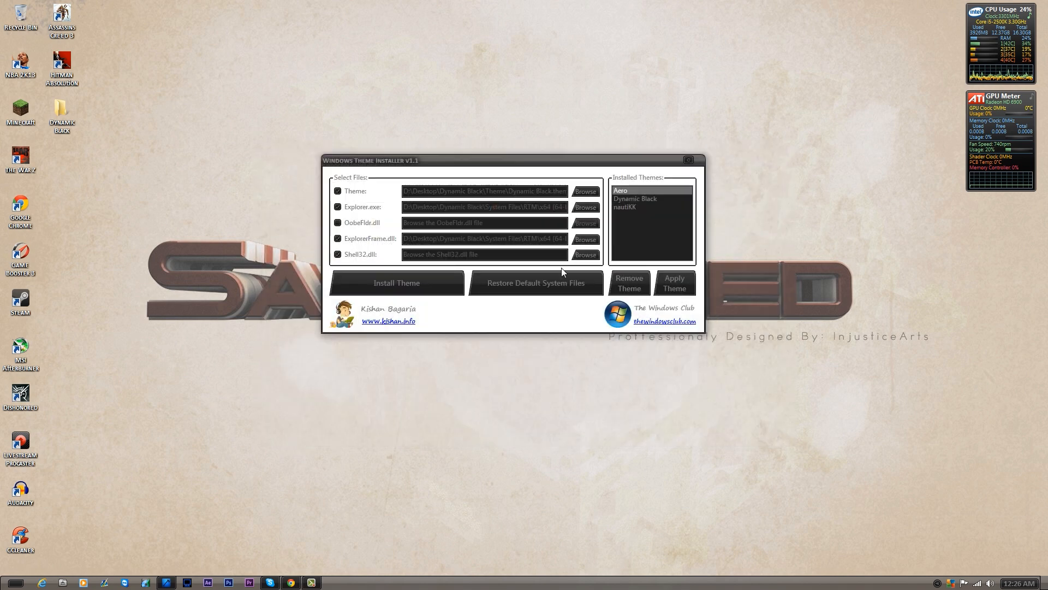
left_click(584, 254)
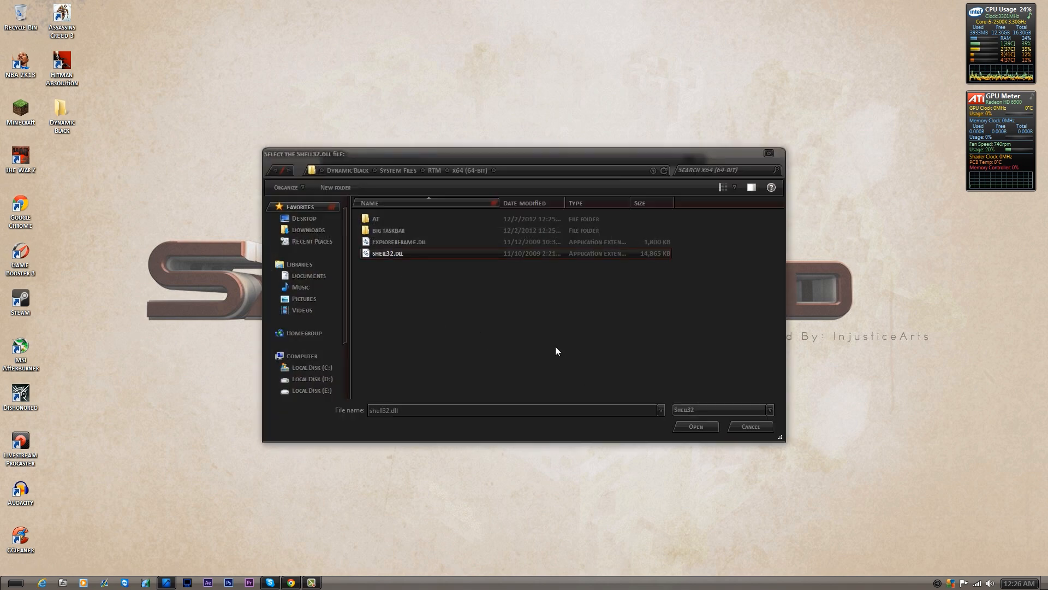
left_click(696, 426)
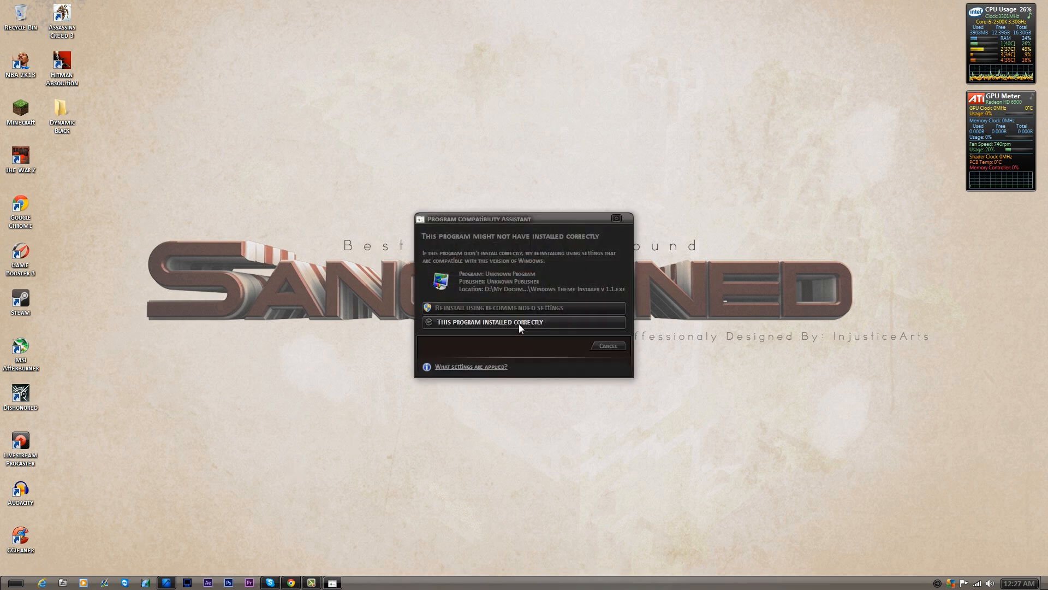
Step: Confirm in the Program Compatibility Assistant that the program installed correctly
left_click(490, 321)
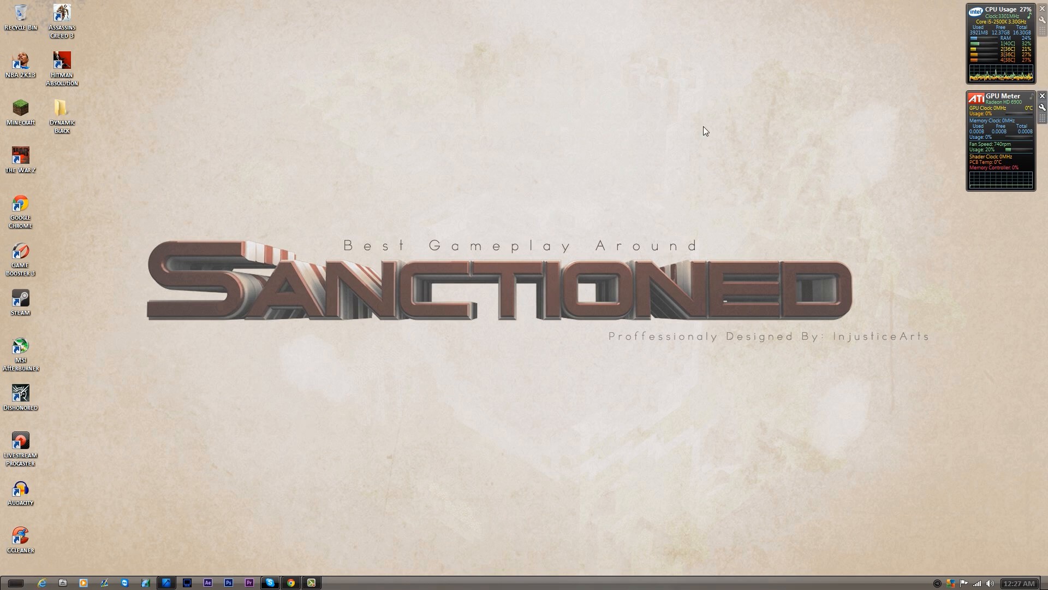
mouse_move(746, 363)
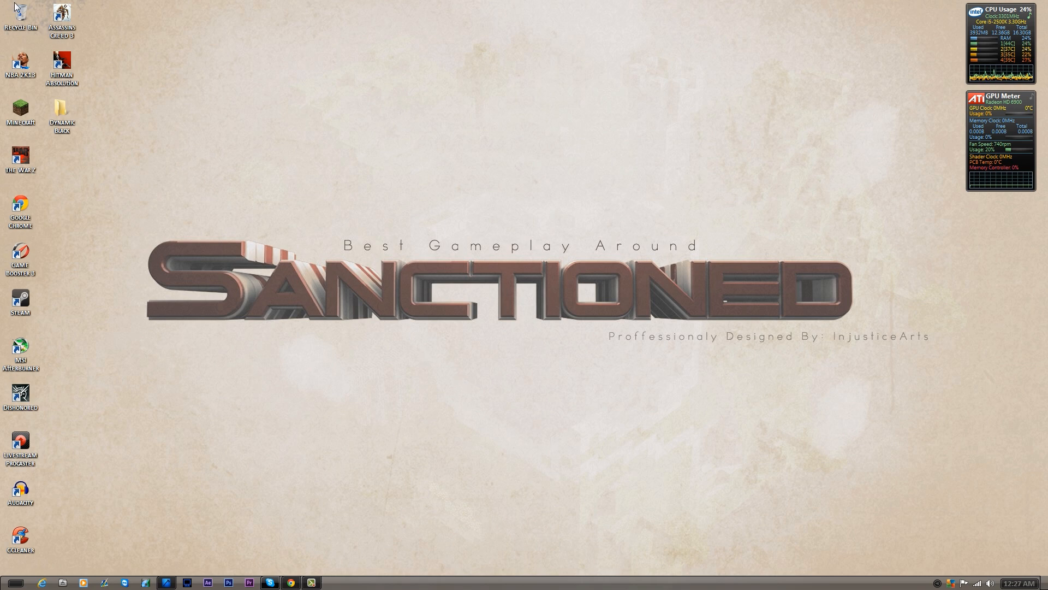
left_click(62, 582)
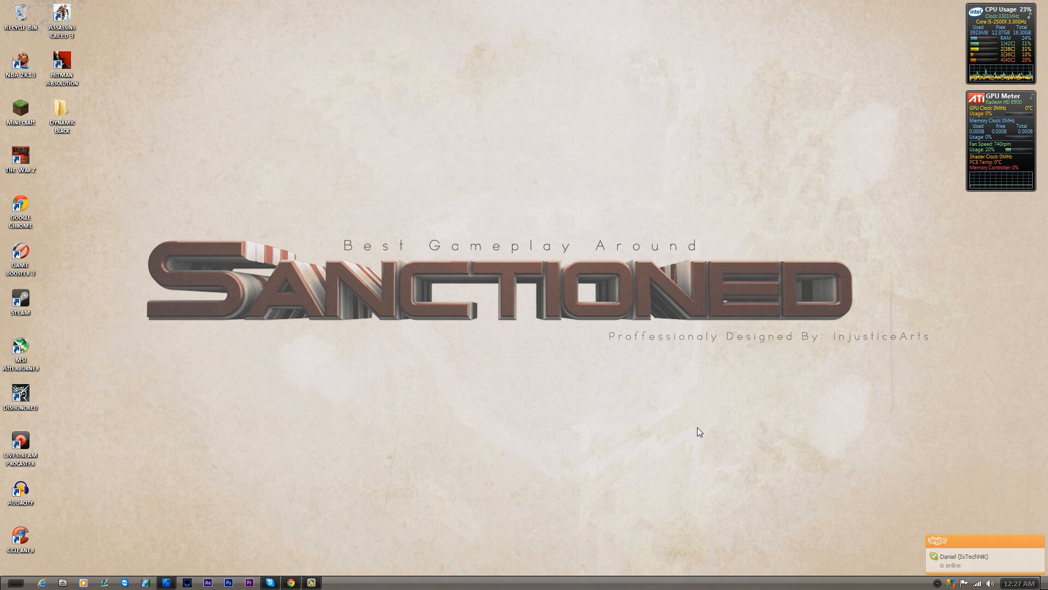
mouse_move(655, 422)
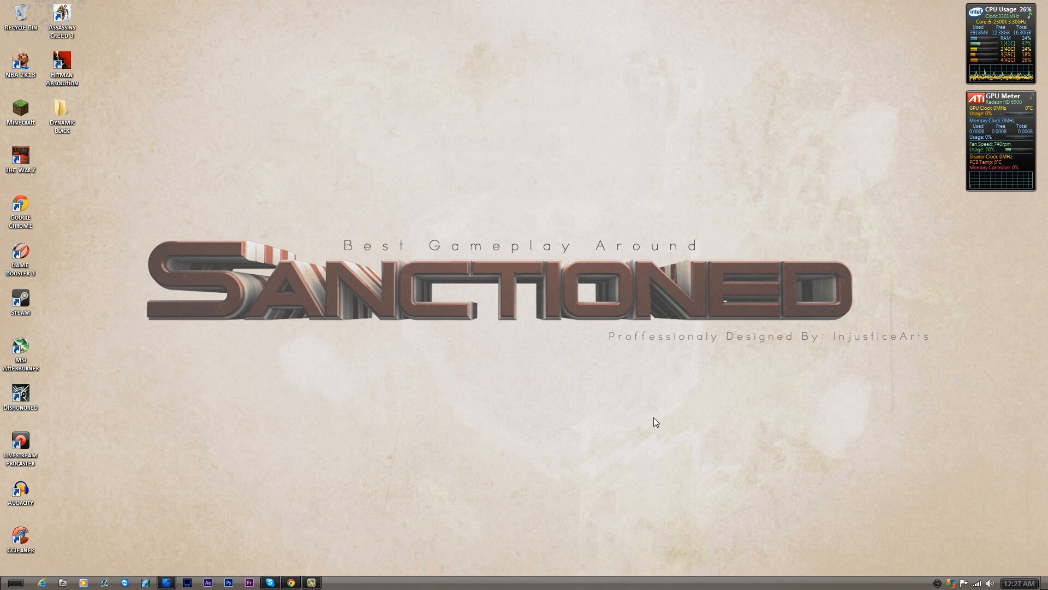